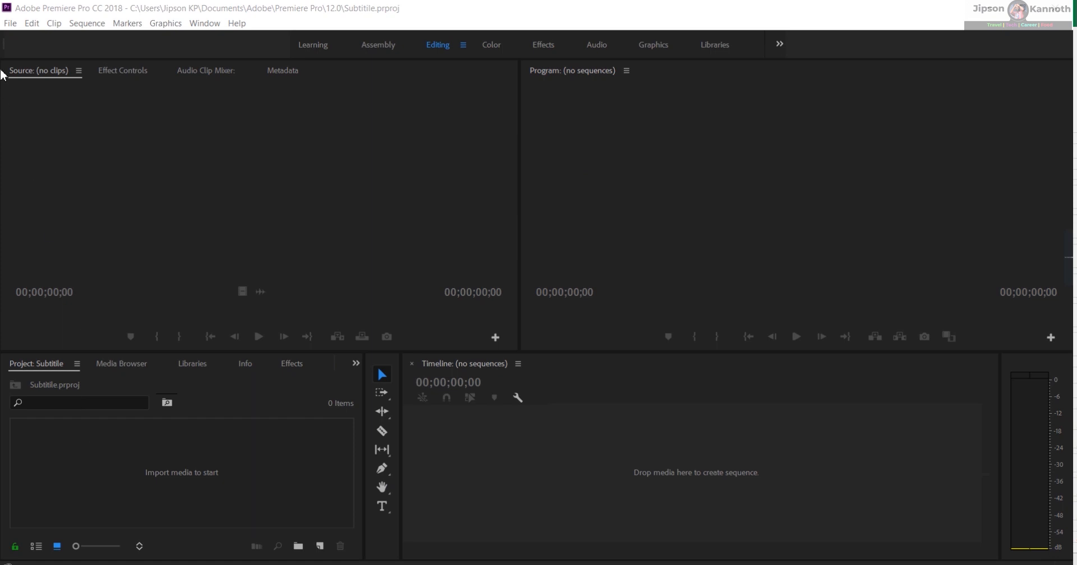
Import video.mp4 into the Subtitle project through File > Import.
click(10, 22)
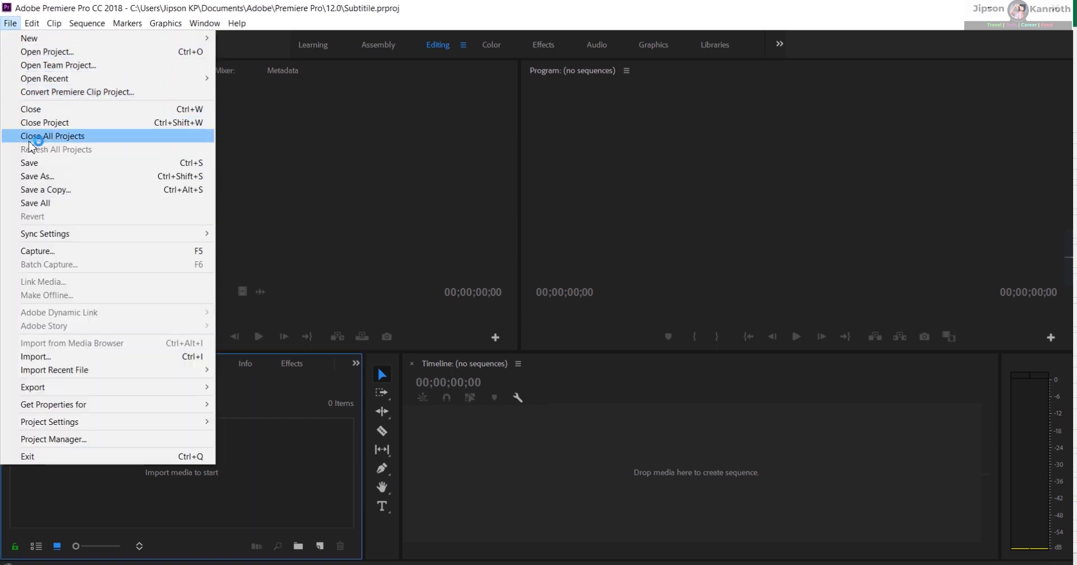
mouse_move(50, 359)
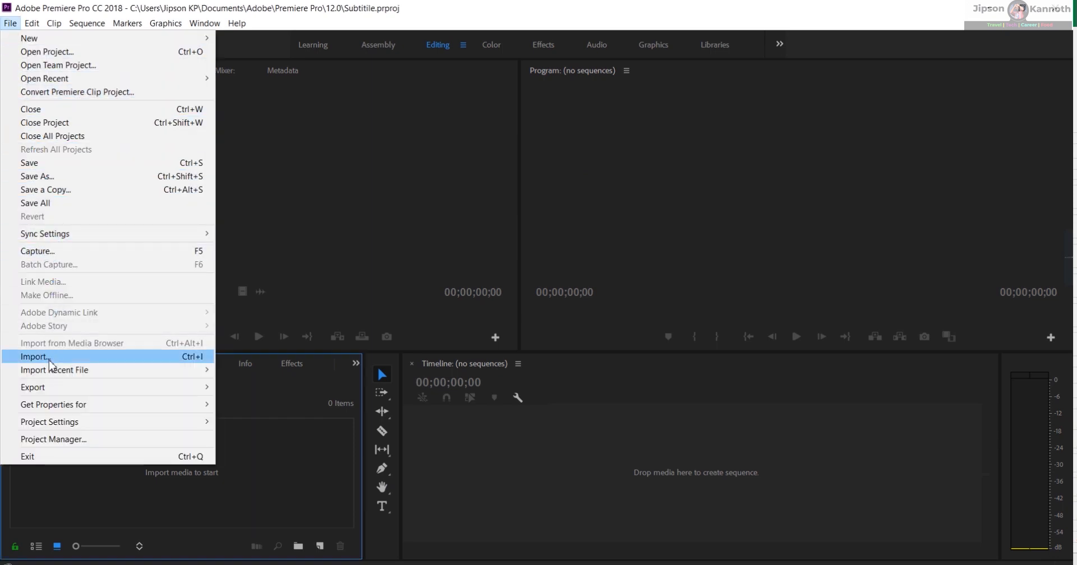
click(34, 356)
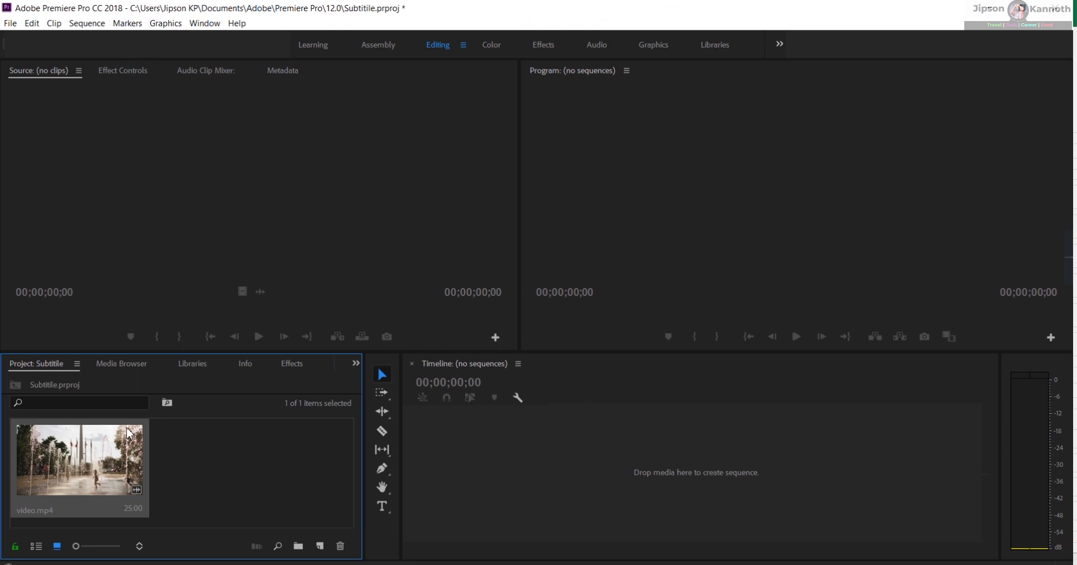
Preview video.mp4 in the Source Monitor and drag it to the Timeline, creating the 'video' sequence.
double_click(78, 460)
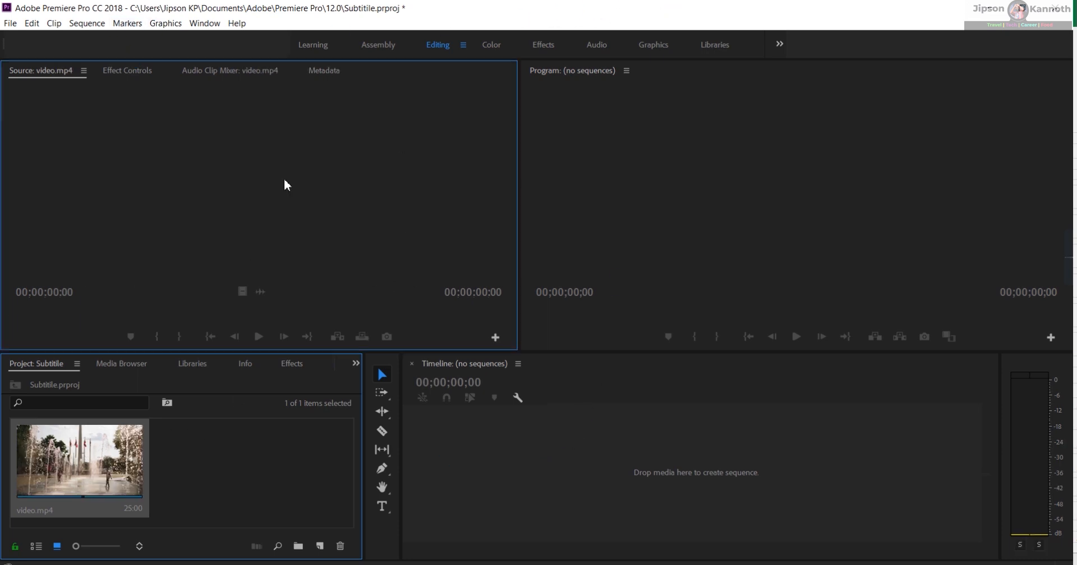
double_click(79, 460)
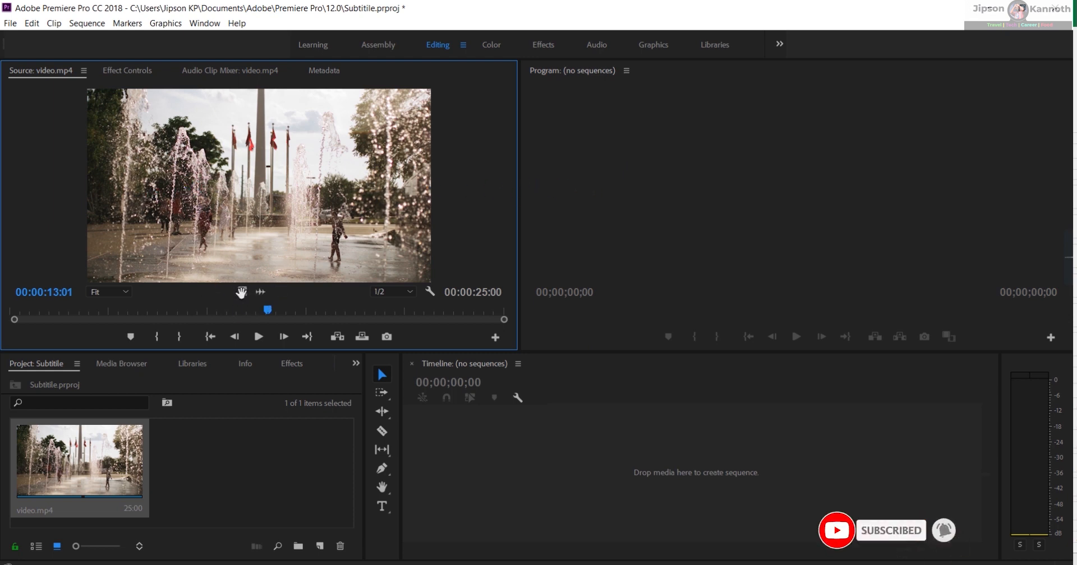
mouse_move(283, 337)
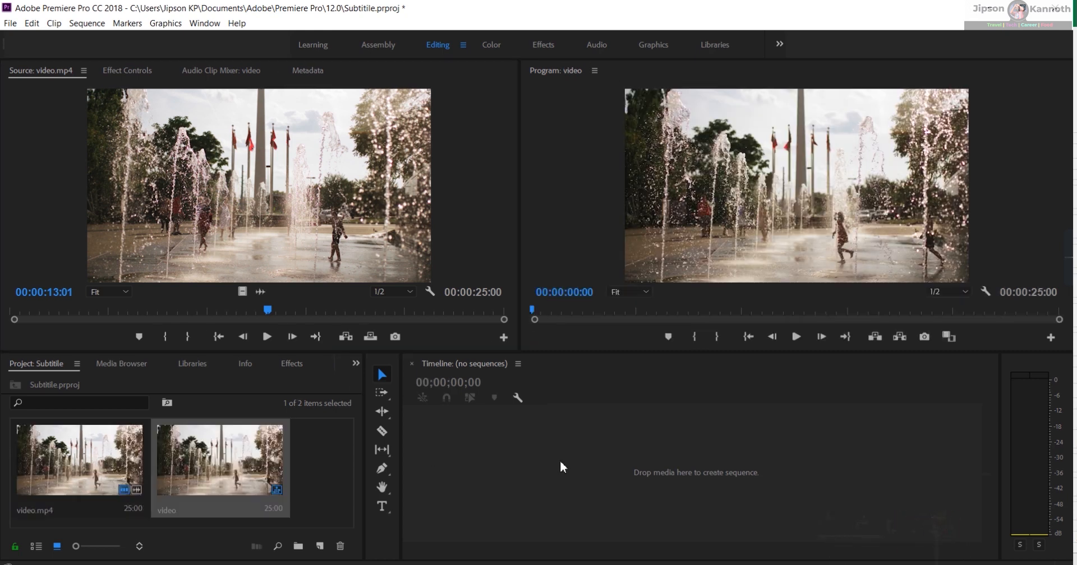
drag(78, 459, 665, 464)
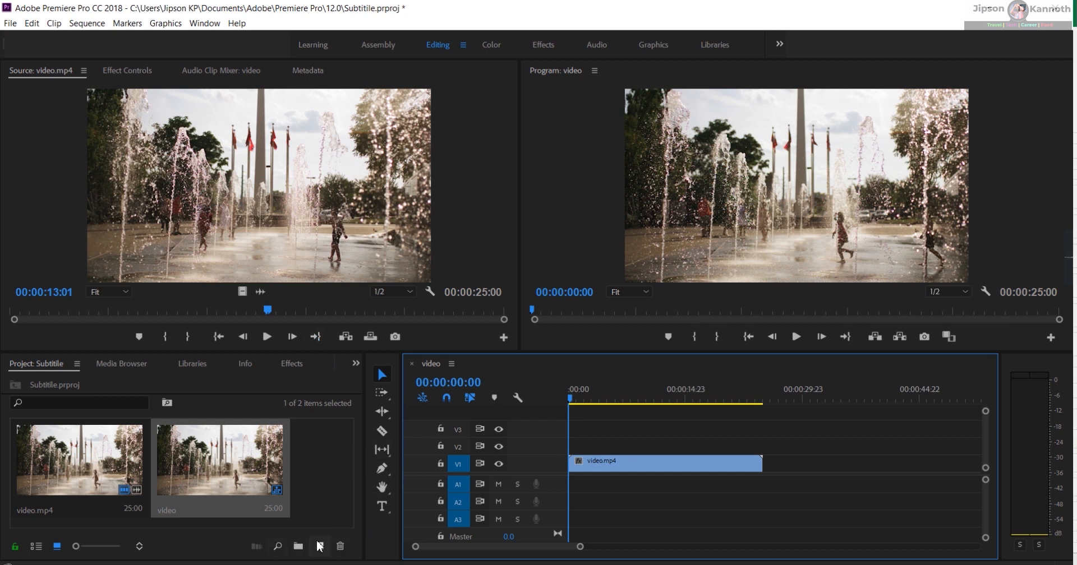
click(318, 547)
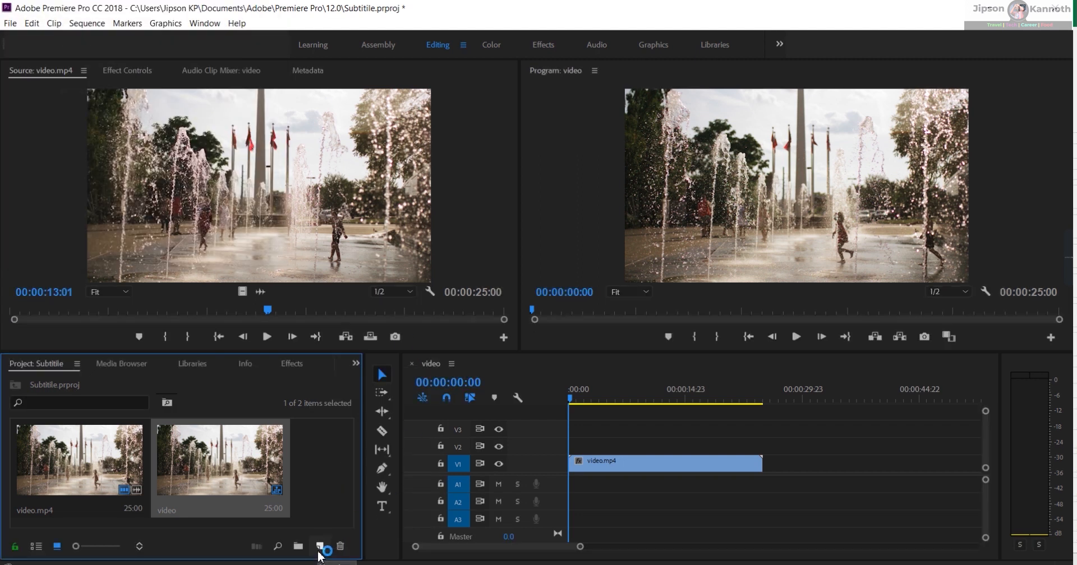
Start a new Captions item from the Project panel's New Item list.
click(319, 547)
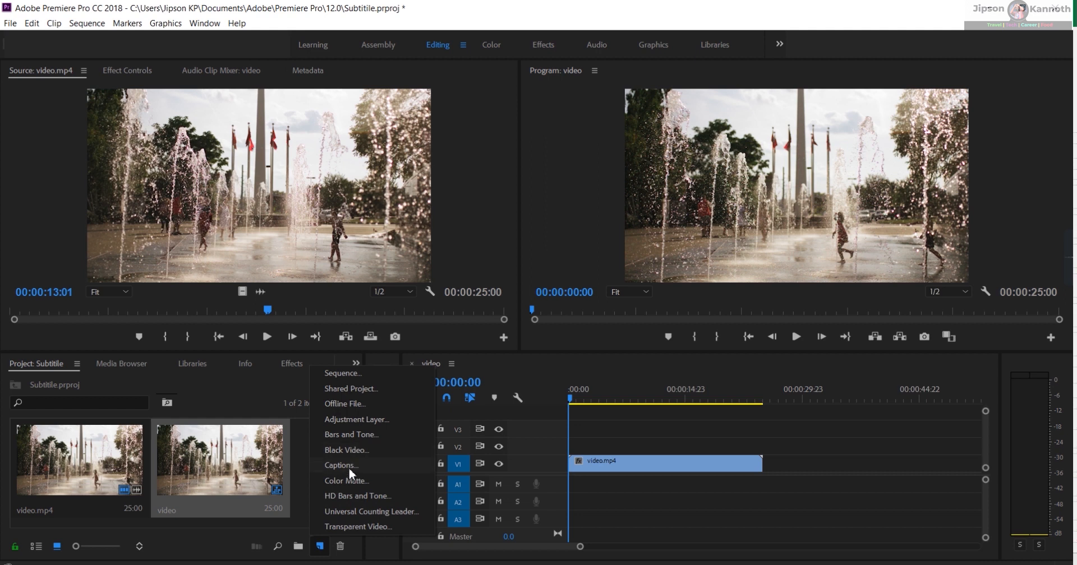
click(341, 466)
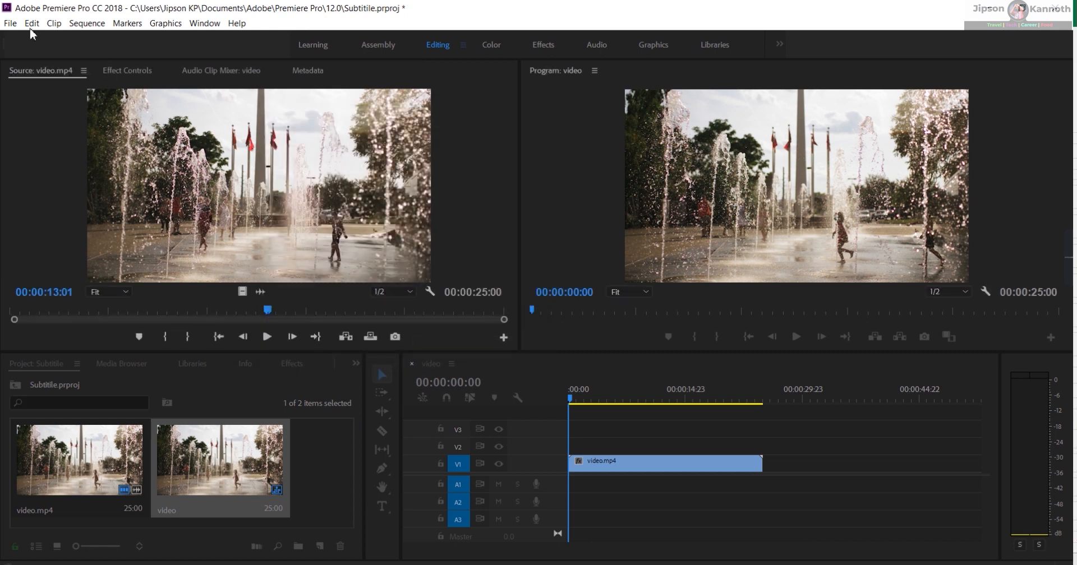
click(10, 23)
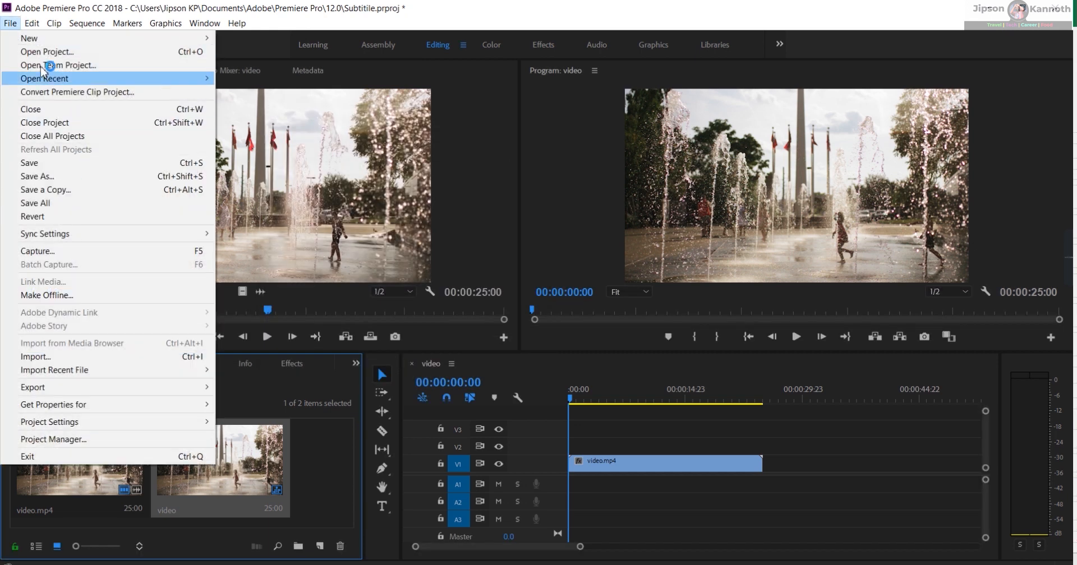
mouse_move(29, 38)
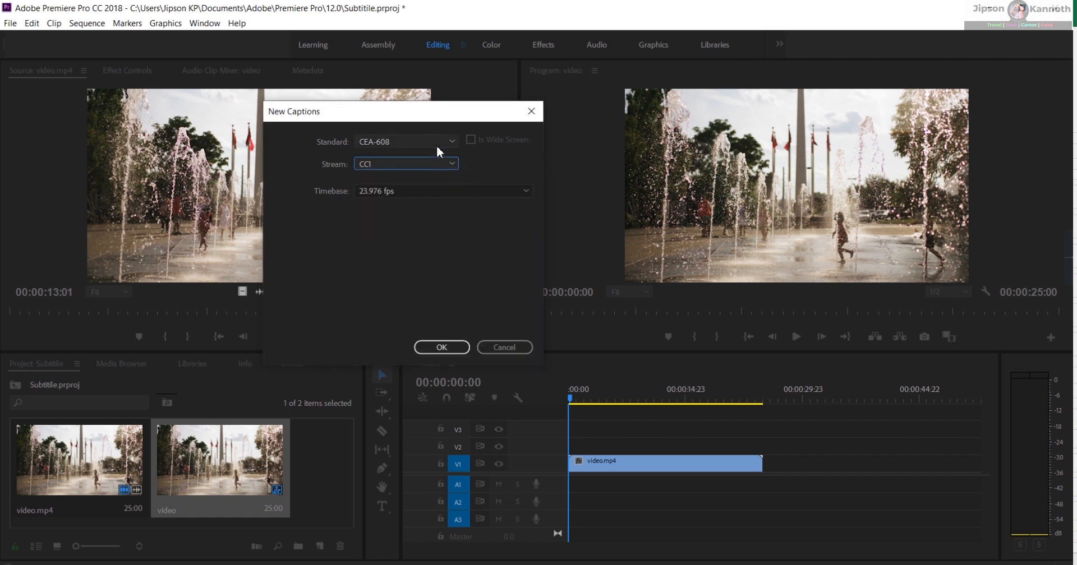
Set the caption standard to Open Captions and confirm the new captions item.
click(406, 141)
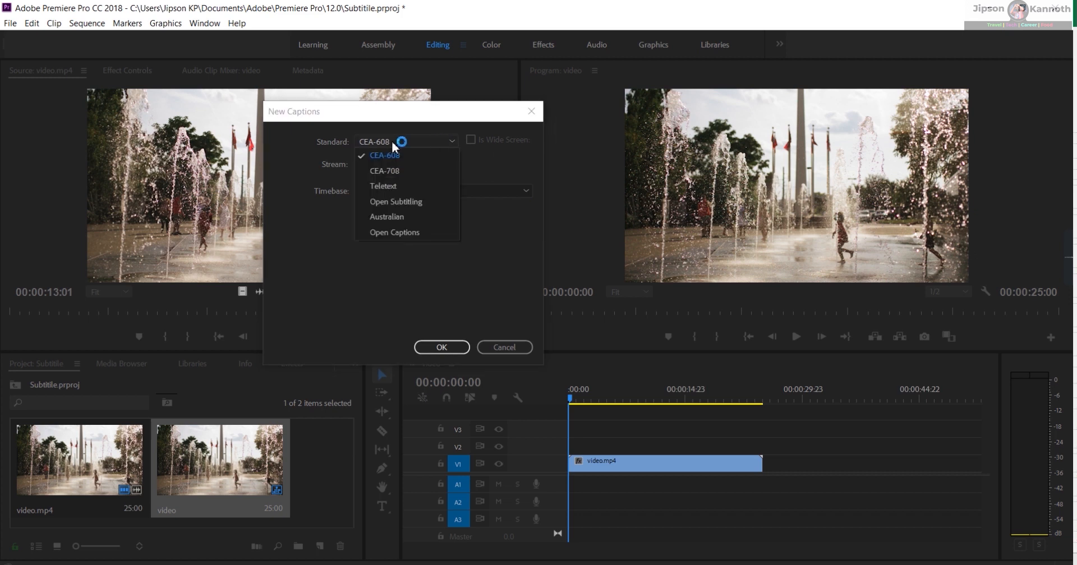
mouse_move(396, 226)
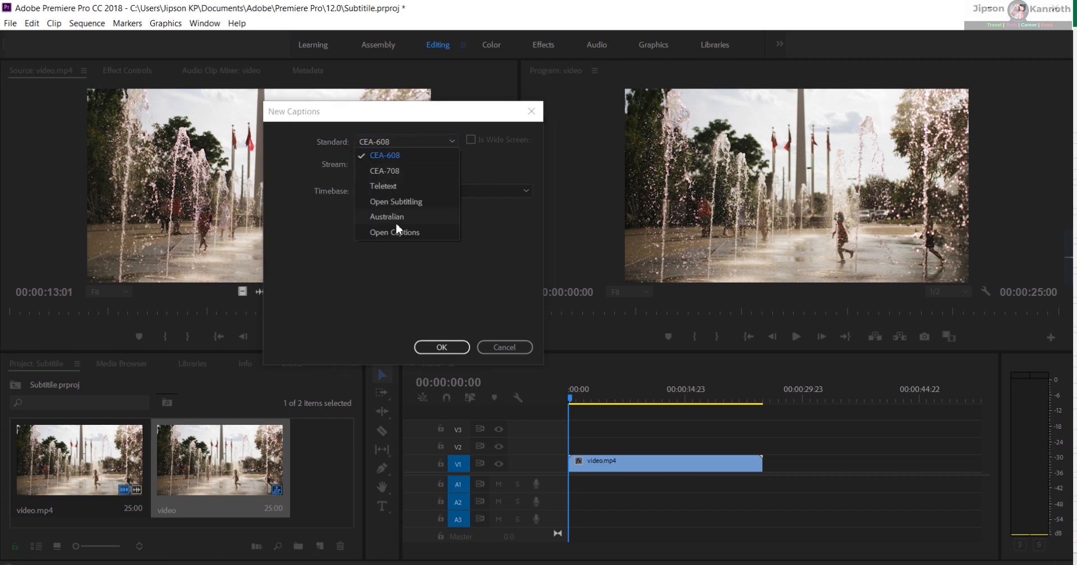
click(394, 233)
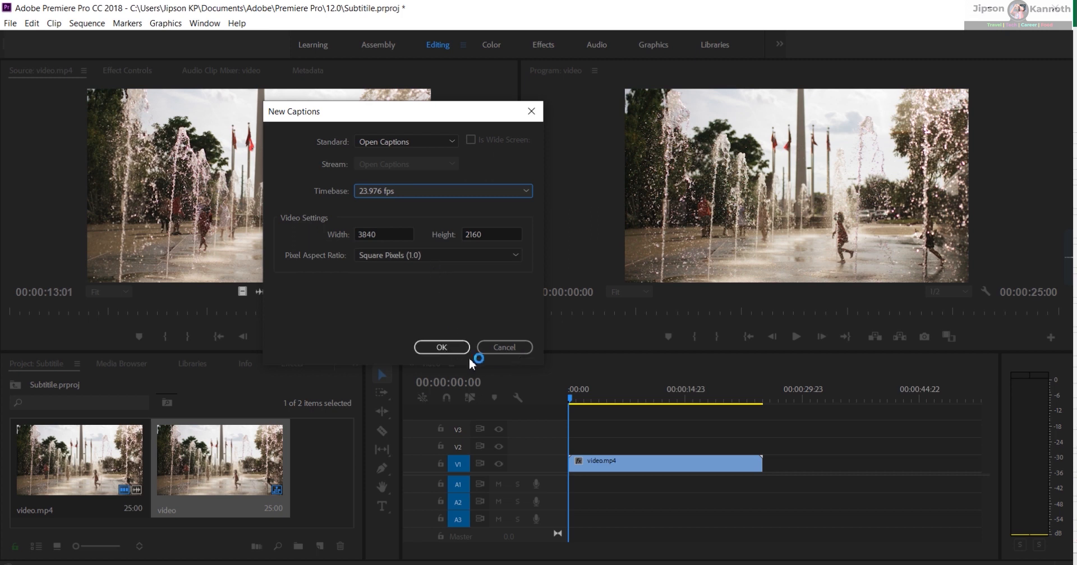
click(441, 347)
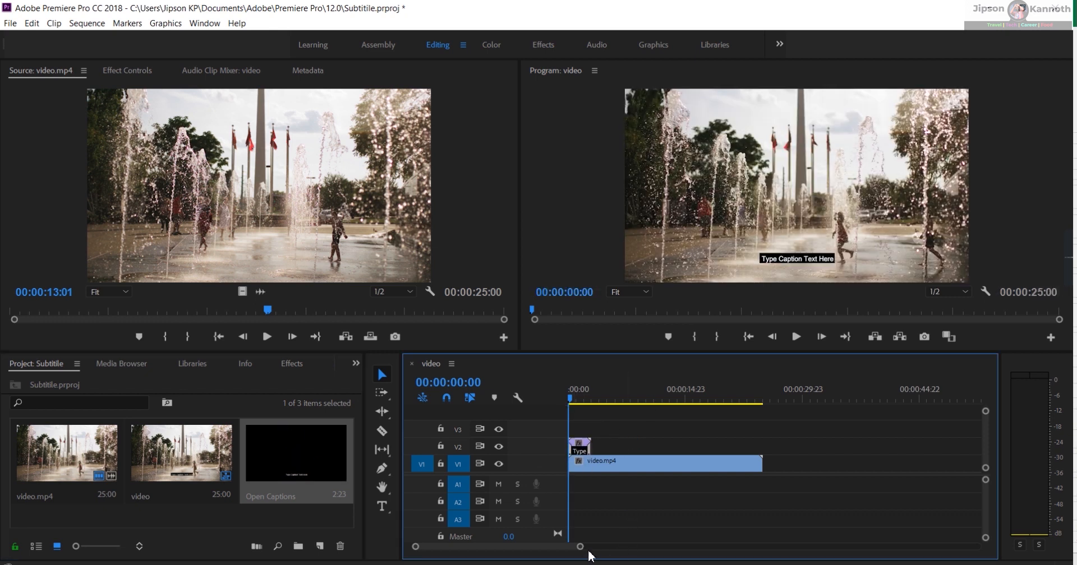
Zoom into the sequence start and open the Open Captions clip on V2 for editing.
drag(579, 546, 553, 554)
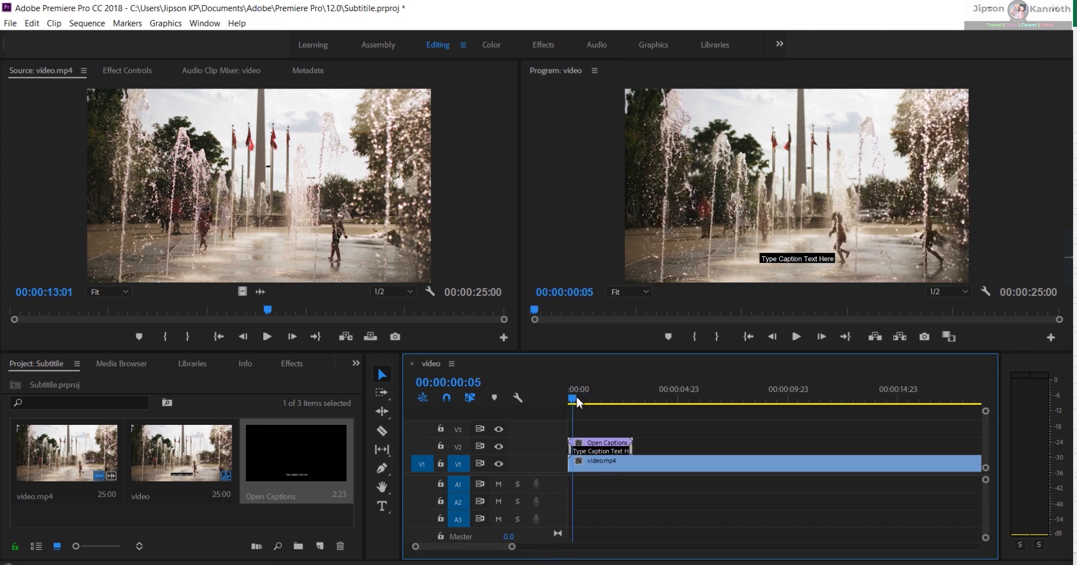
click(576, 403)
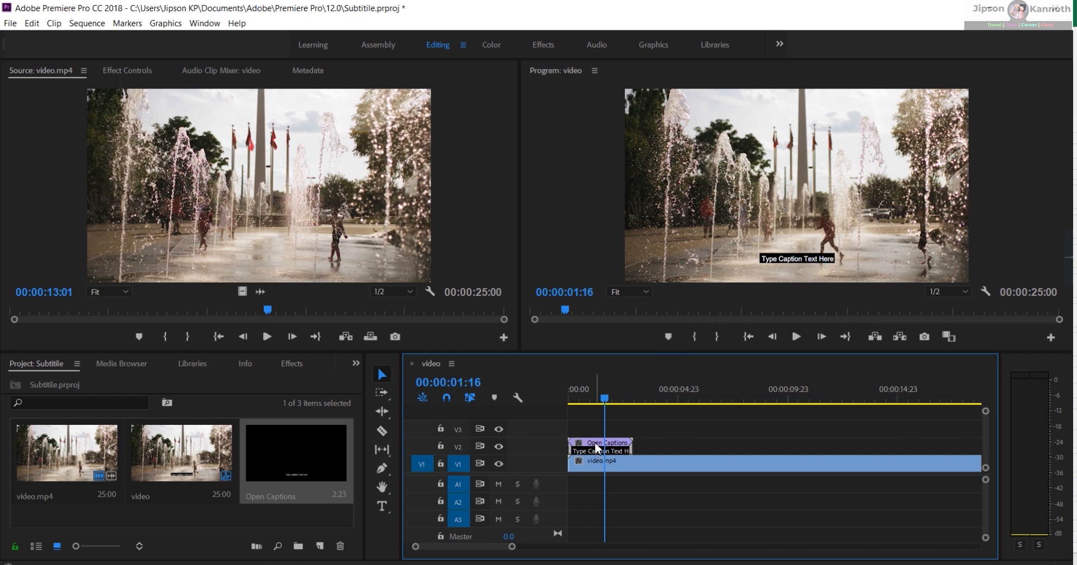
double_click(599, 441)
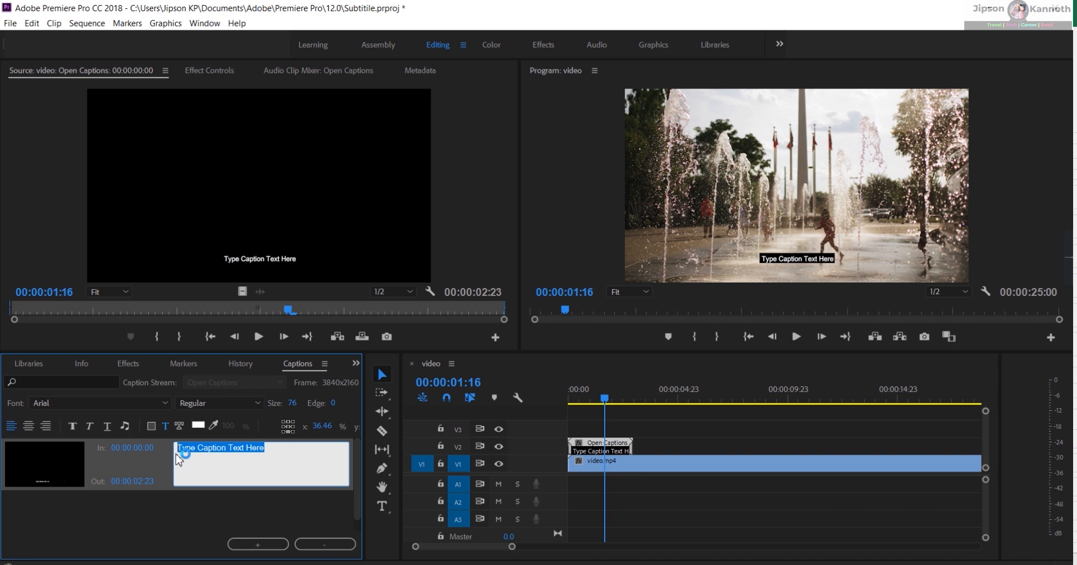
Enter 'A girl a running' as the first caption and add a second blank caption.
text(A girl)
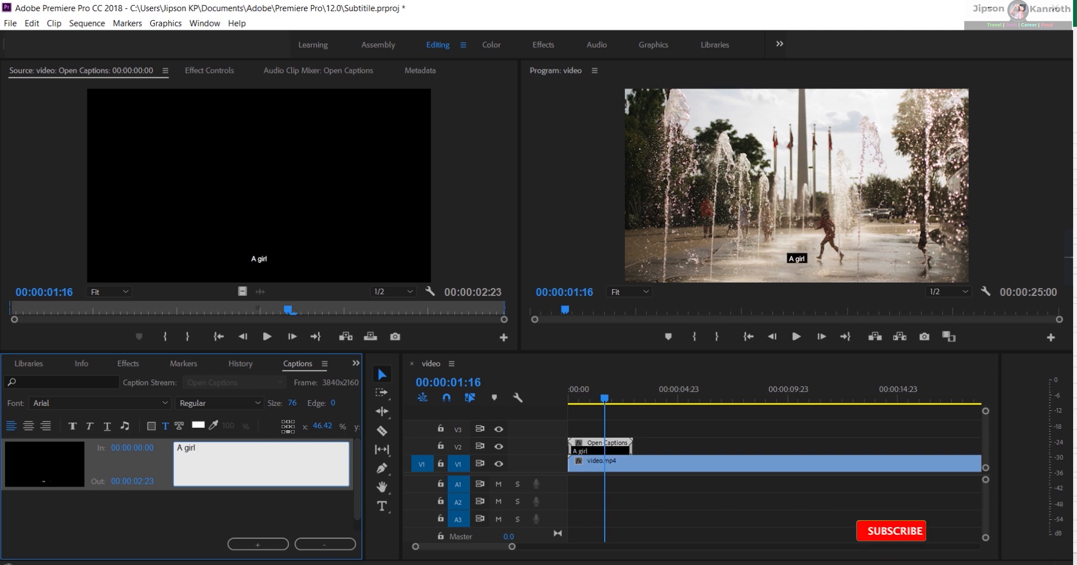
text(a running)
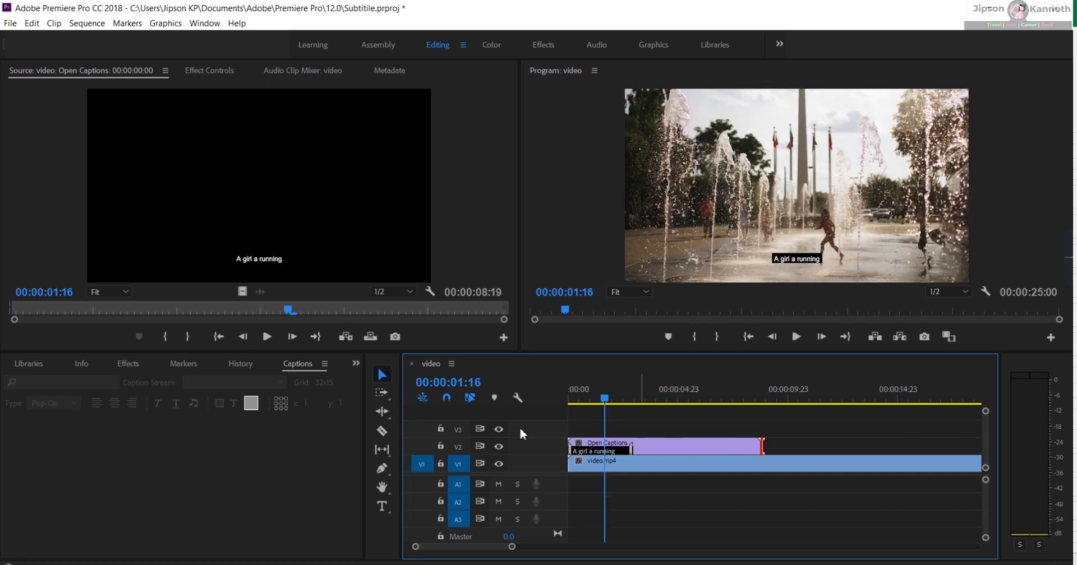
click(598, 443)
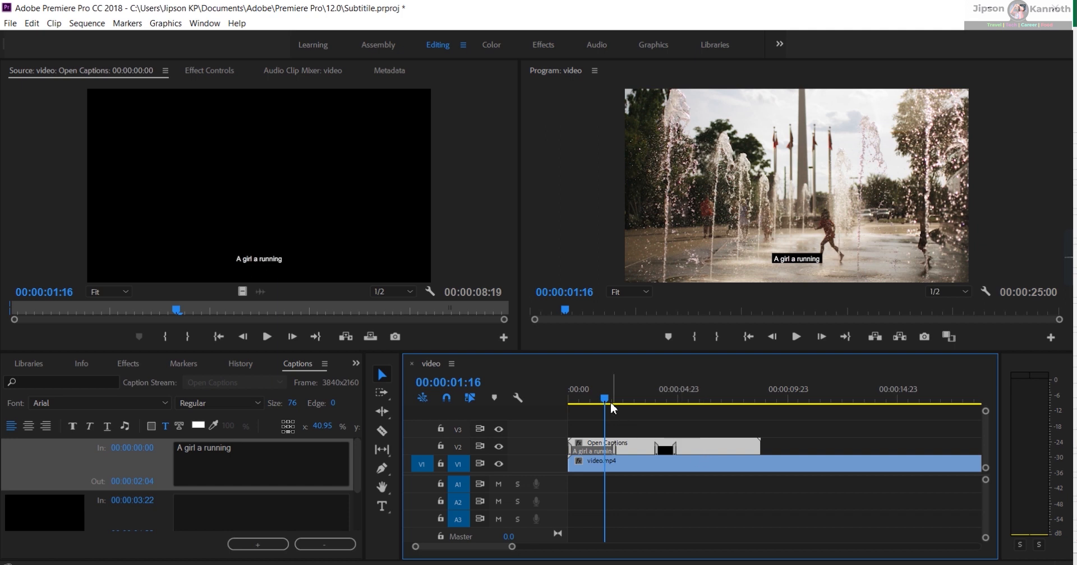
Write 'A girl is running in slow motion' as the second caption and lengthen its duration.
click(803, 337)
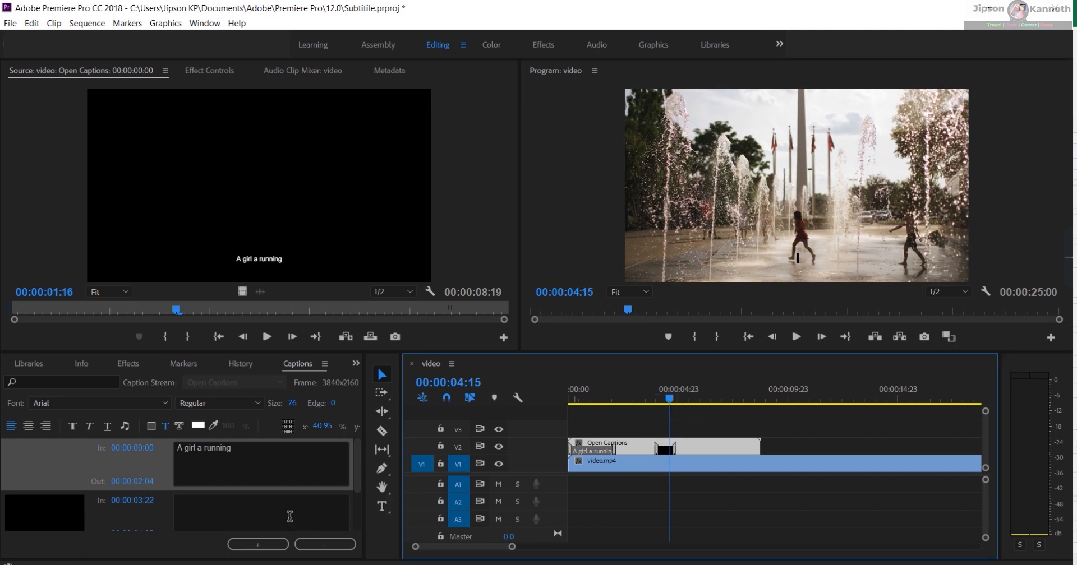
text(A)
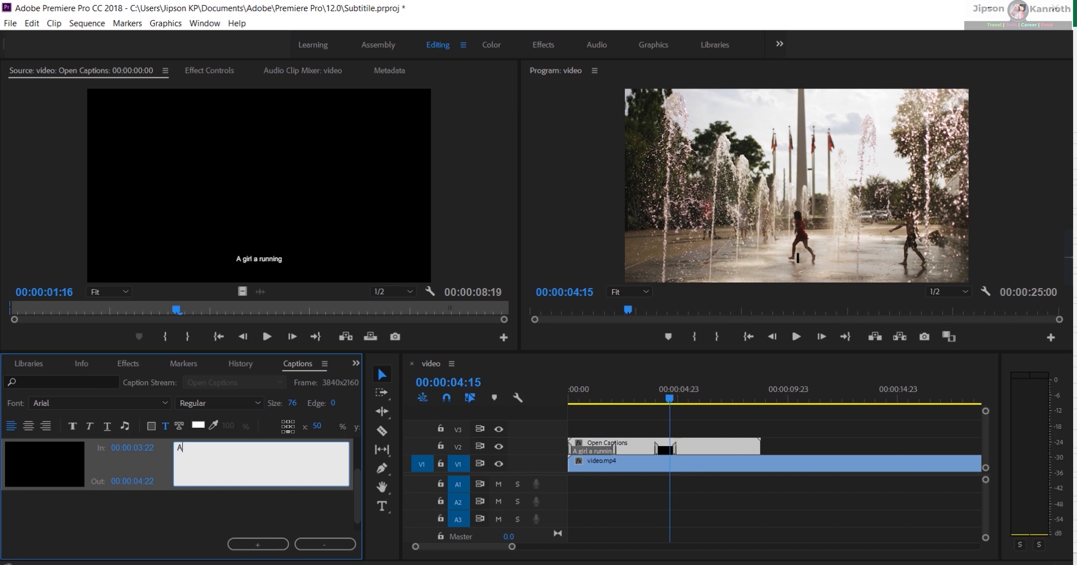
text(girl is)
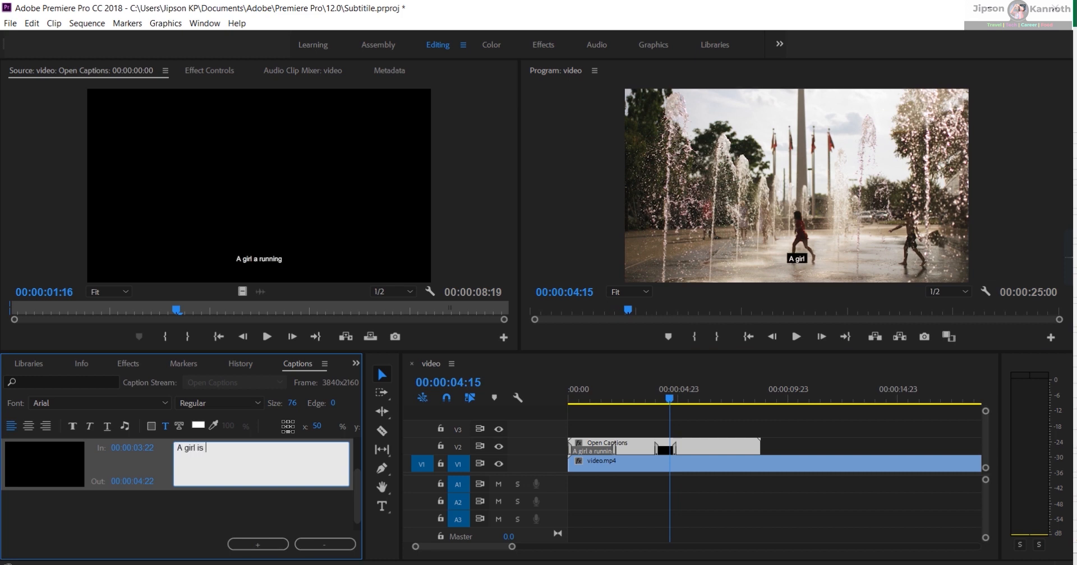
text(running in slow)
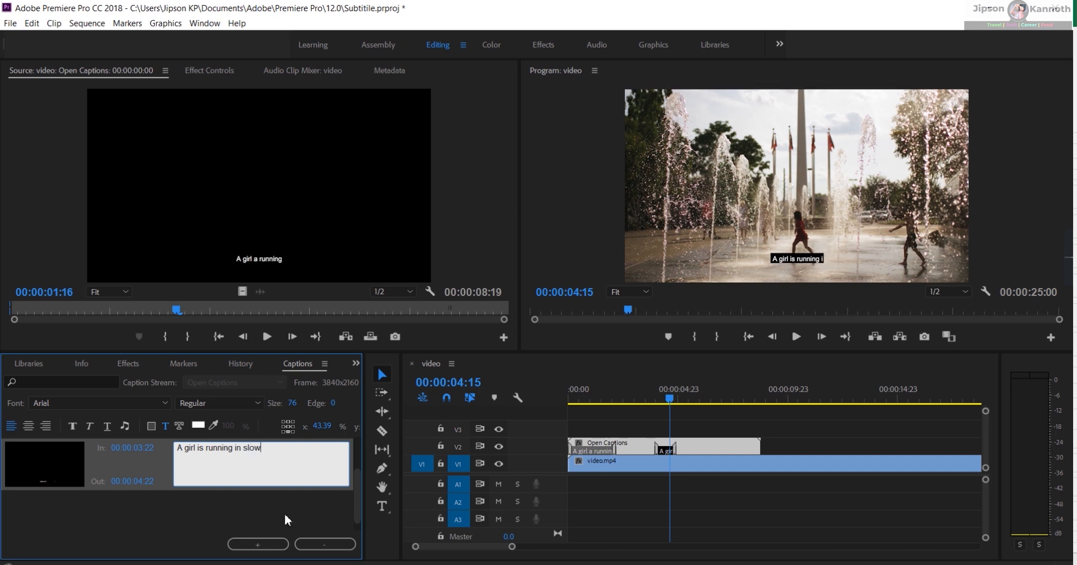
text(motion)
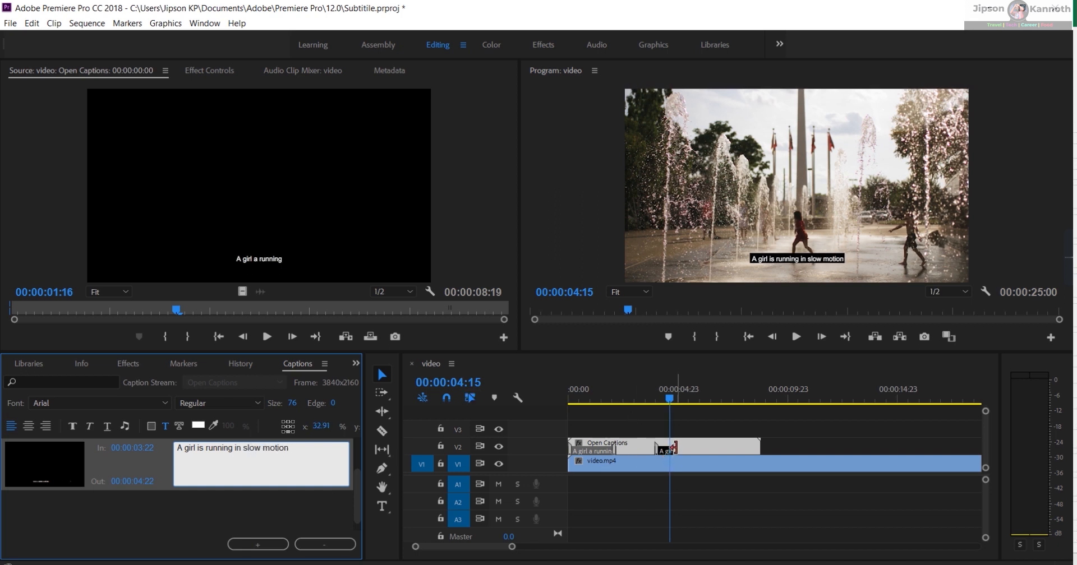
drag(667, 450, 693, 450)
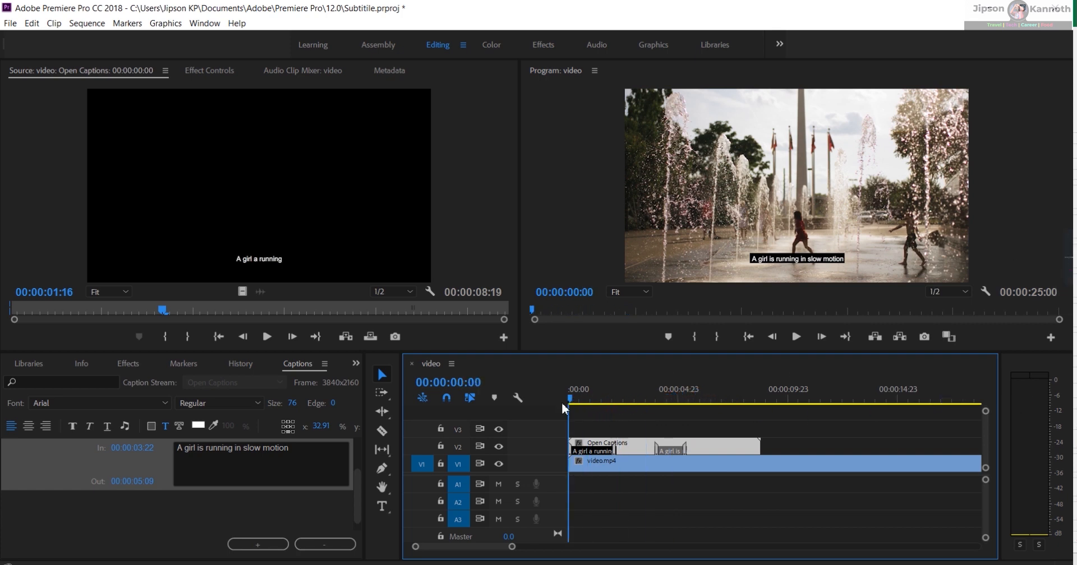
Play the sequence to preview captions, second caption retimed to 00:00:05:07–00:00:06:18.
click(796, 336)
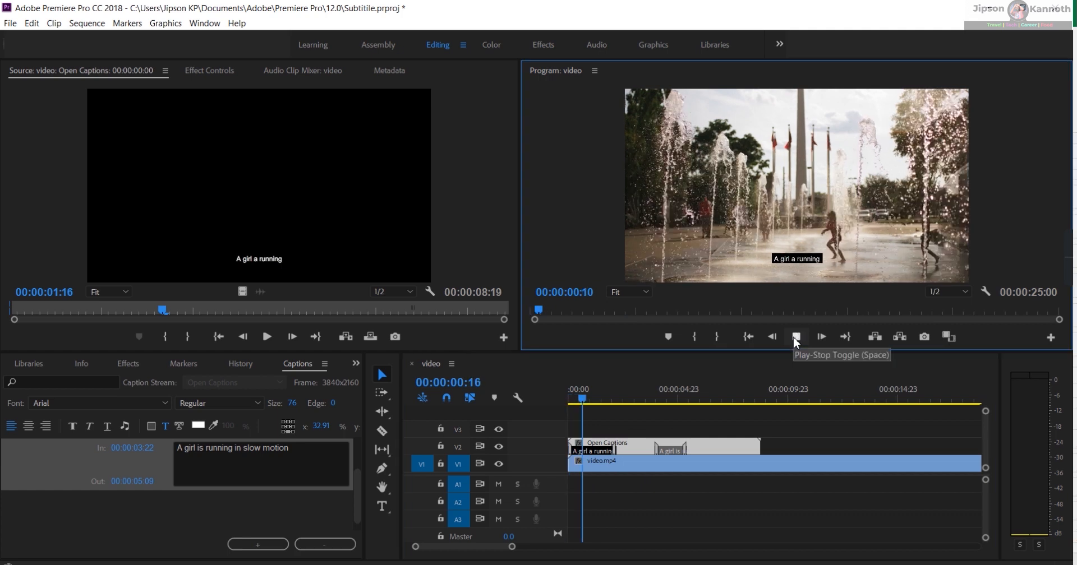
click(796, 337)
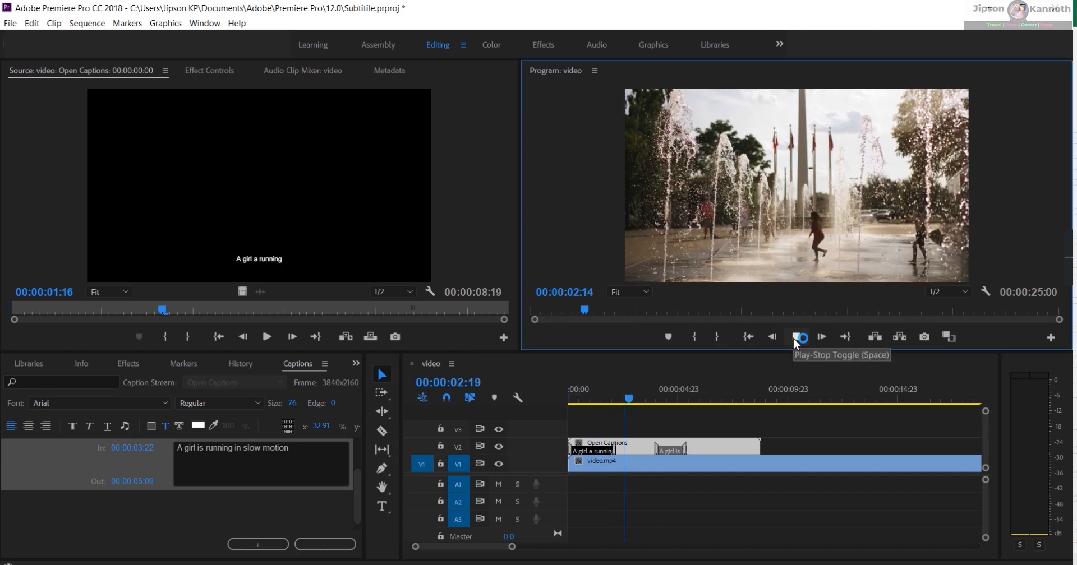
click(800, 336)
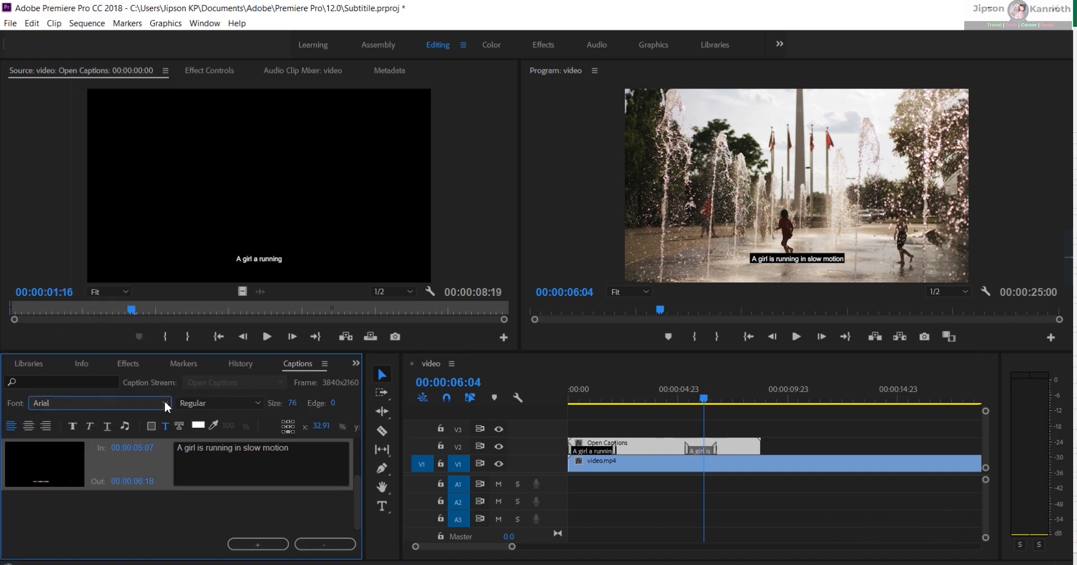
mouse_move(294, 402)
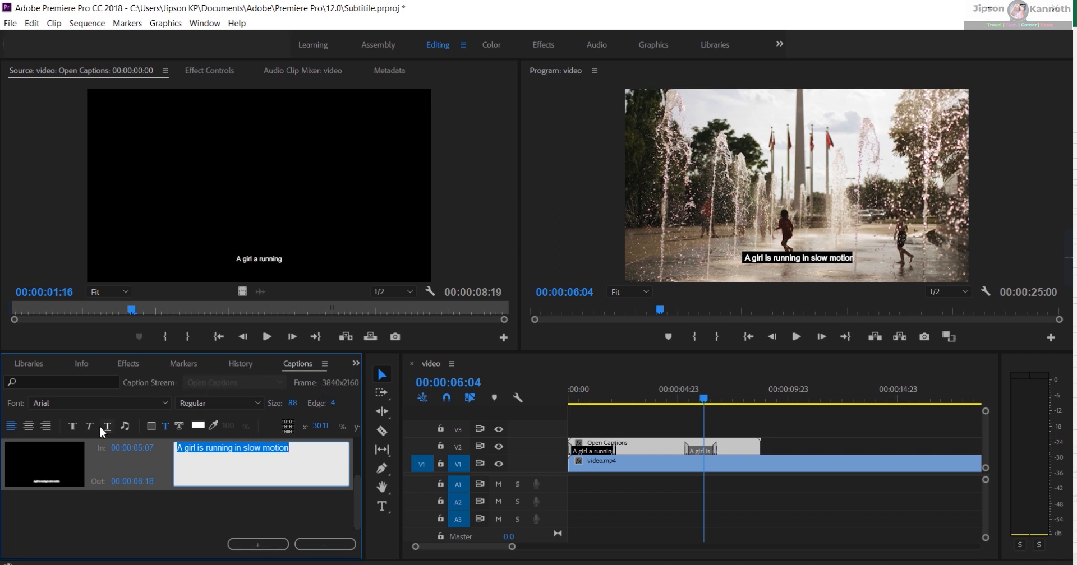
Centre-align and bold the second caption at size 88 with edge 4.
click(29, 426)
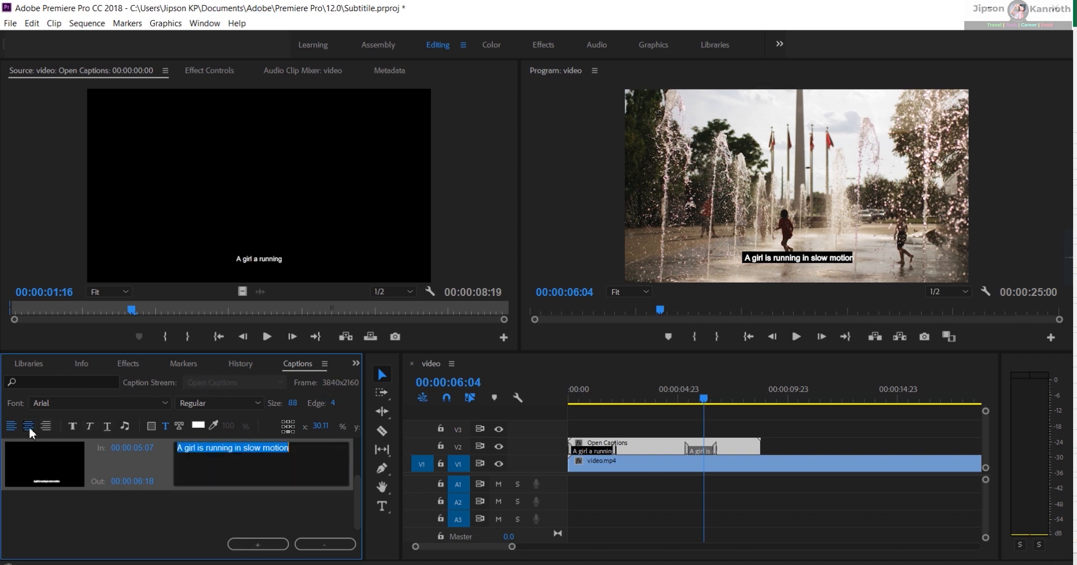
mouse_move(72, 426)
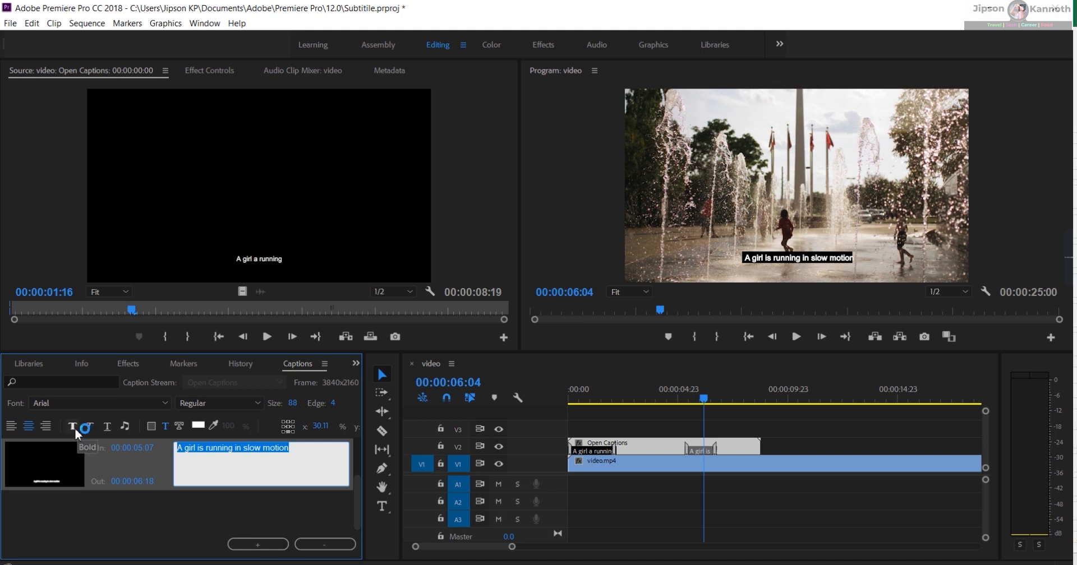
click(72, 426)
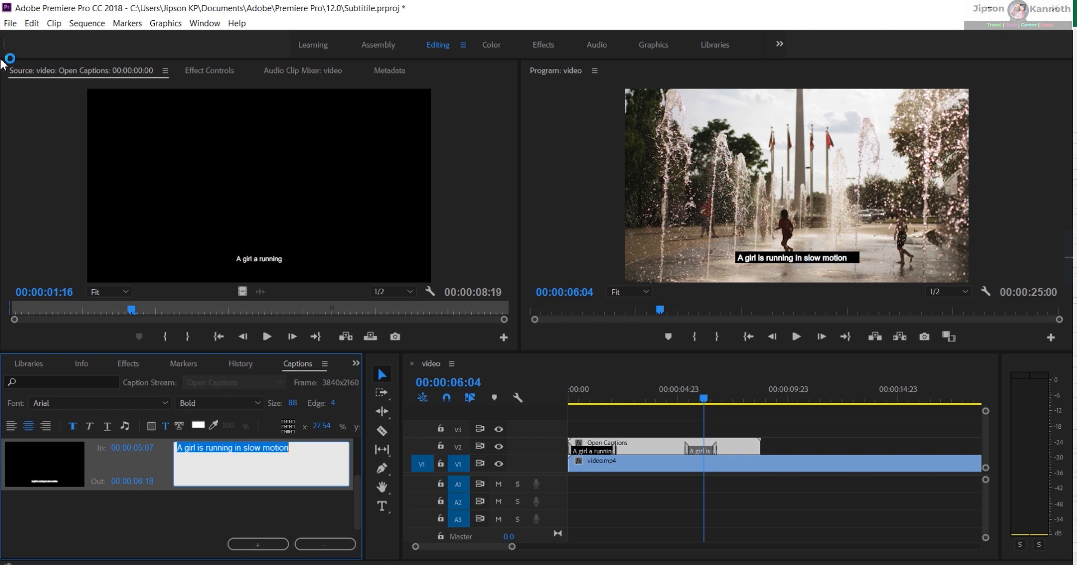
mouse_move(764, 384)
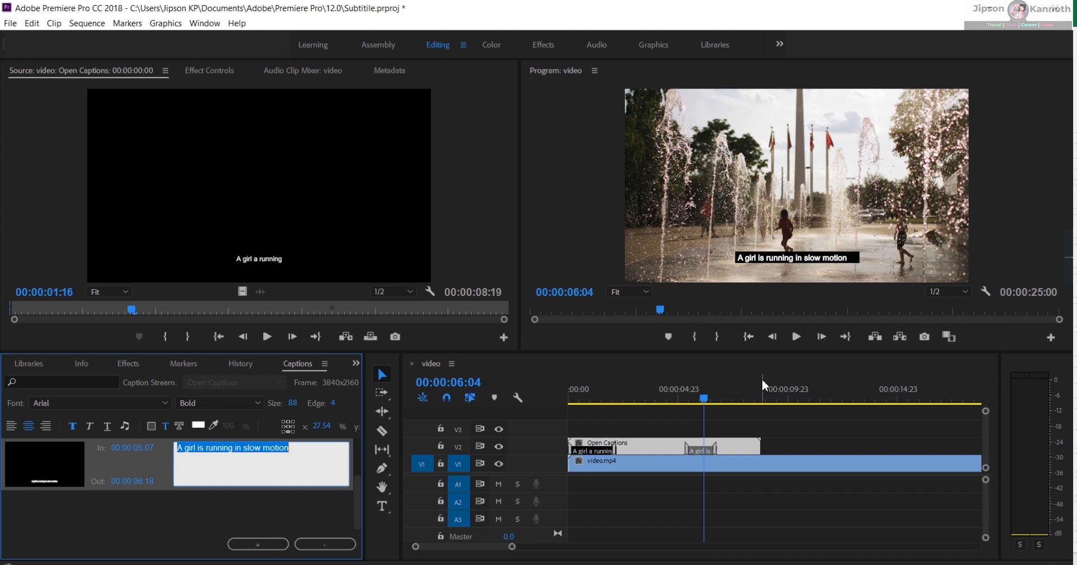